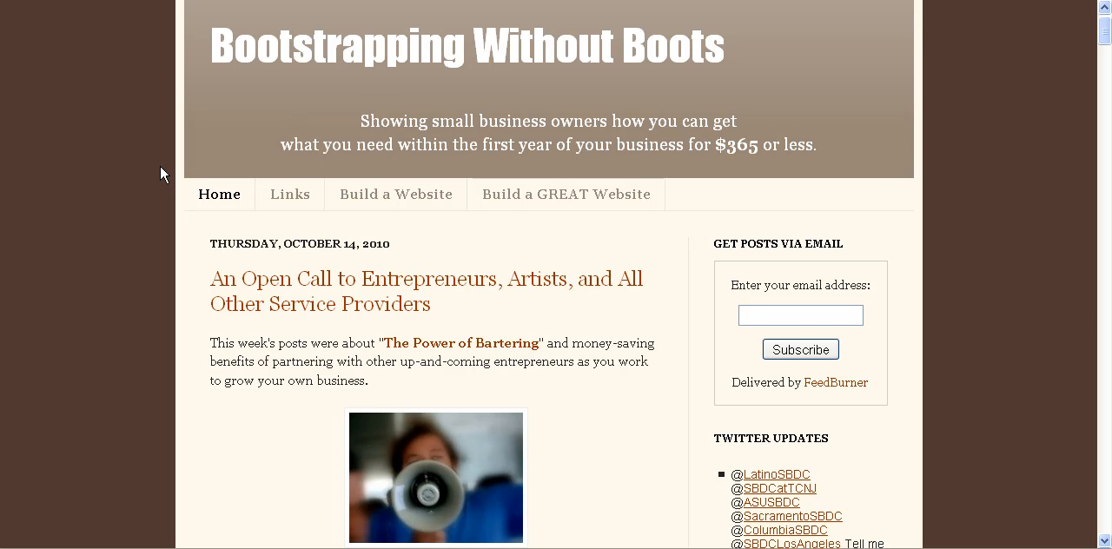
pyautogui.moveTo(427, 243)
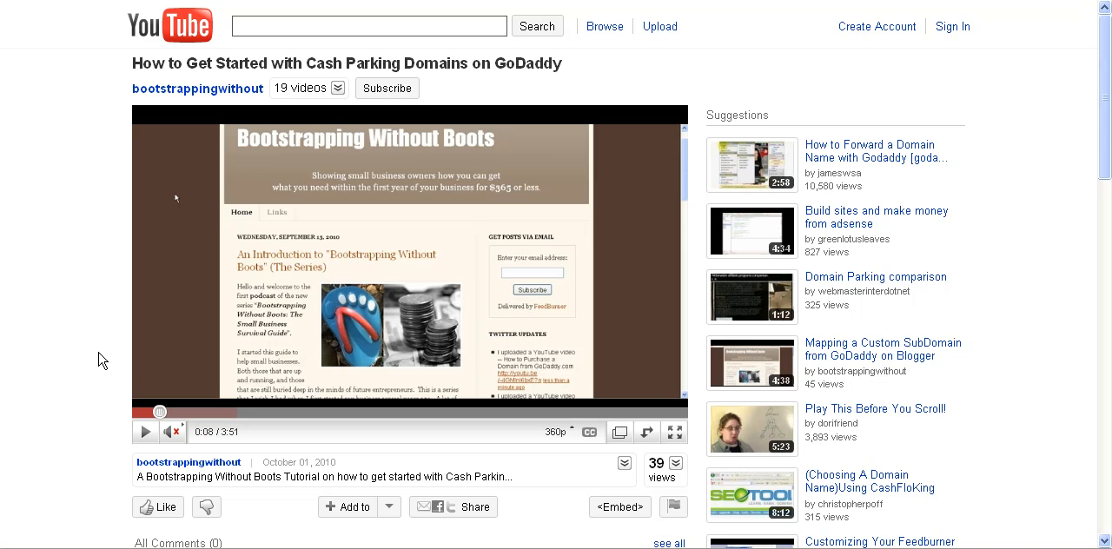
pyautogui.moveTo(97, 355)
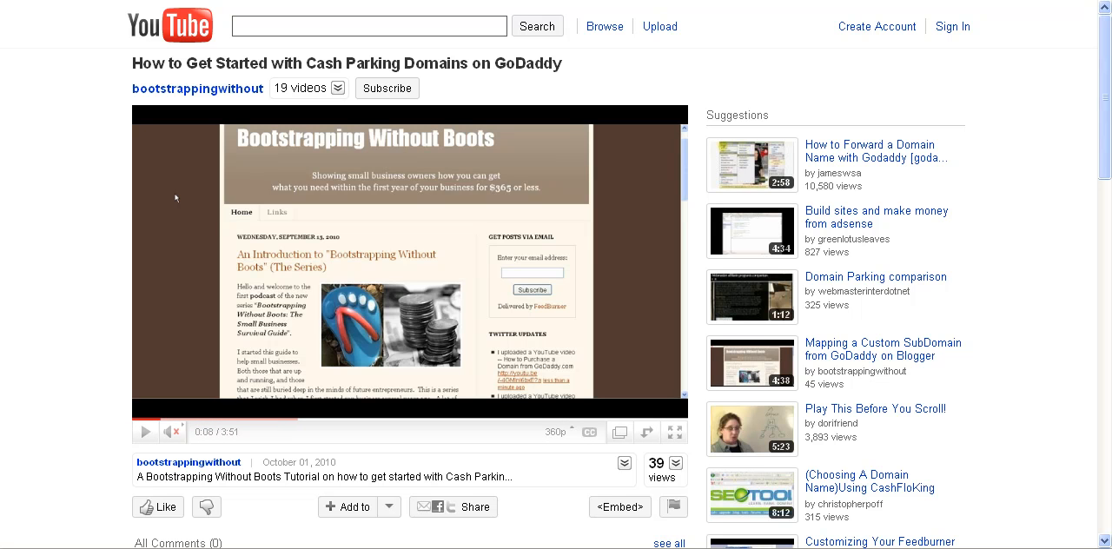
pyautogui.moveTo(579, 542)
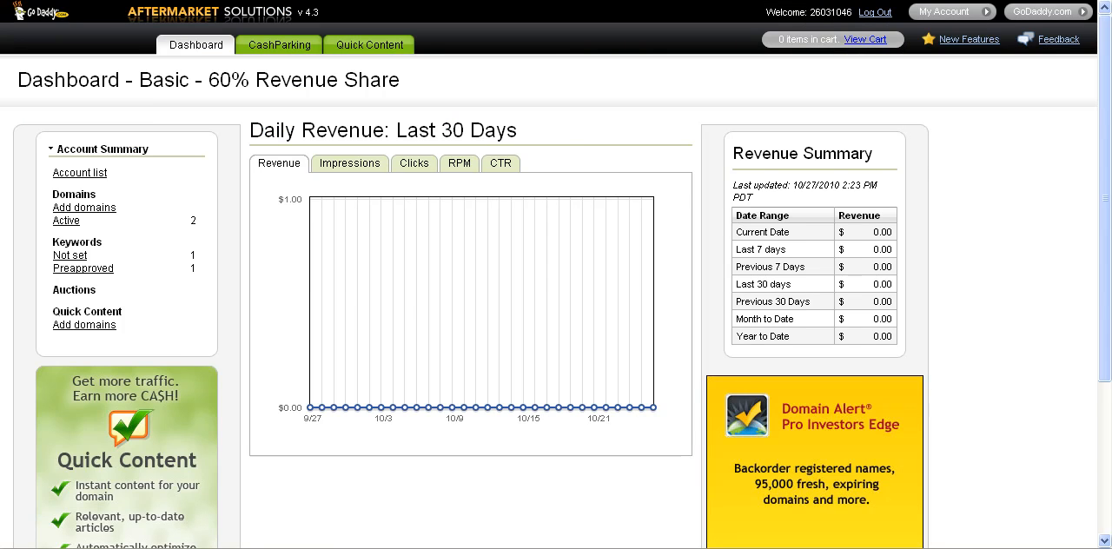
# Step: Go from My Account to the CashParking dashboard via Manage Account, showing $0.00 30-day revenue
pyautogui.click(945, 10)
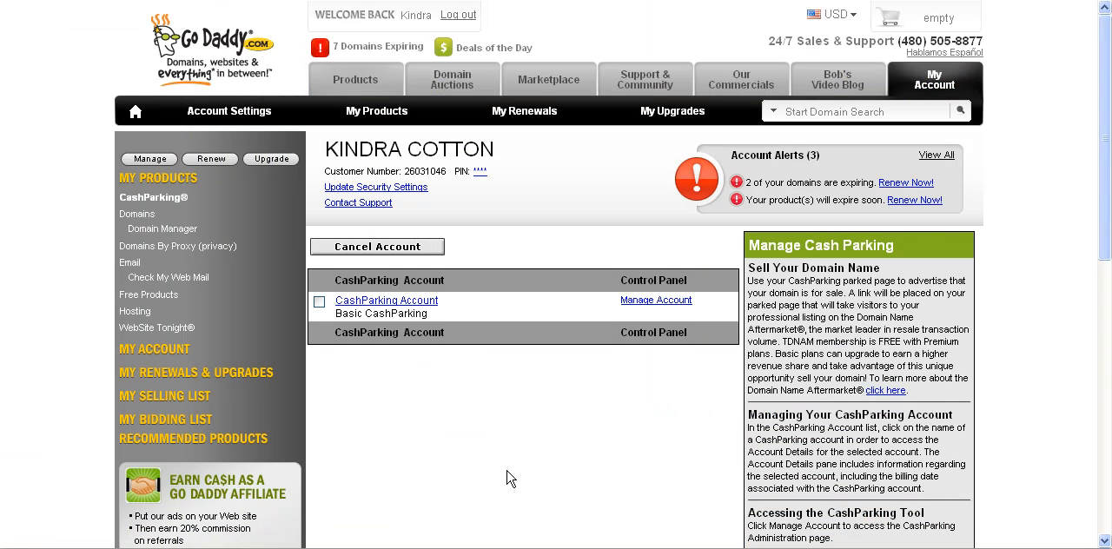
pyautogui.moveTo(668, 469)
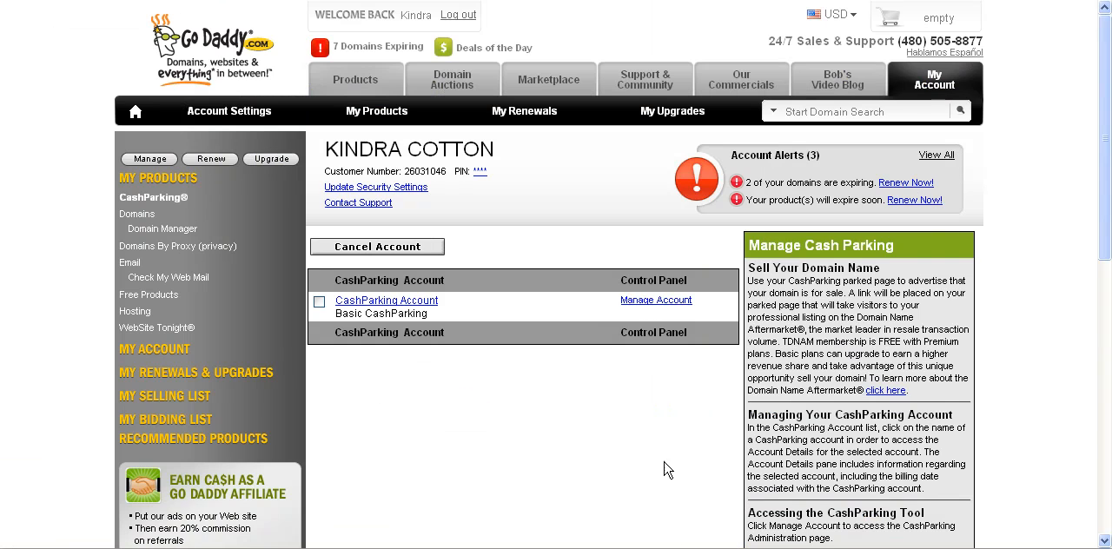
pyautogui.click(657, 299)
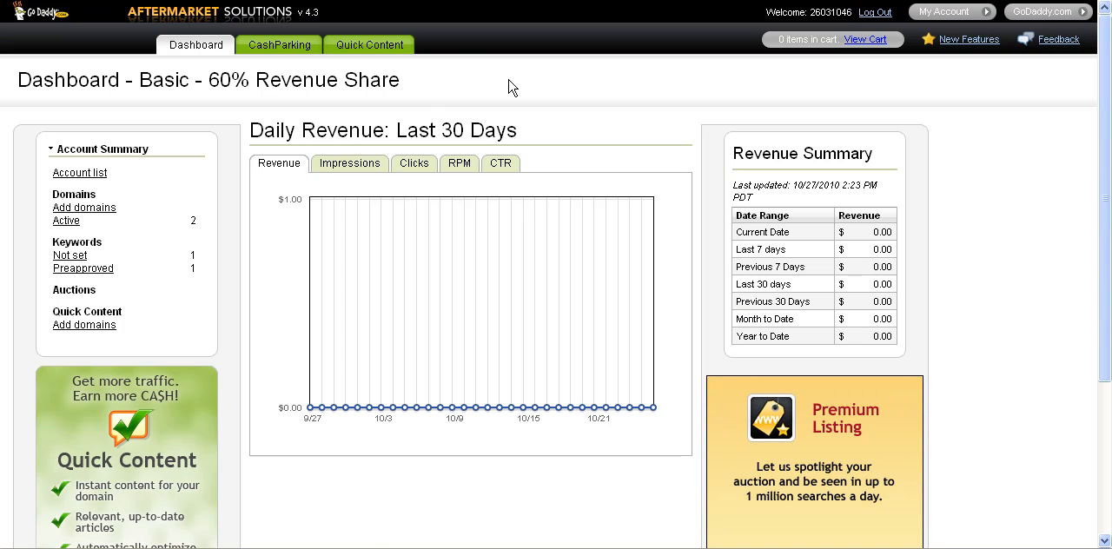
pyautogui.moveTo(212, 143)
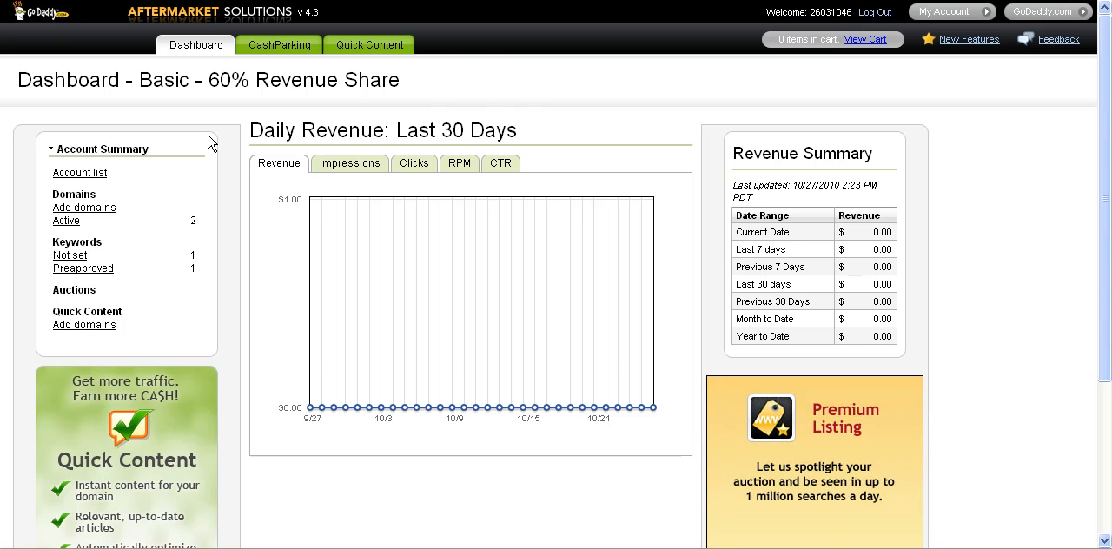
pyautogui.moveTo(665, 487)
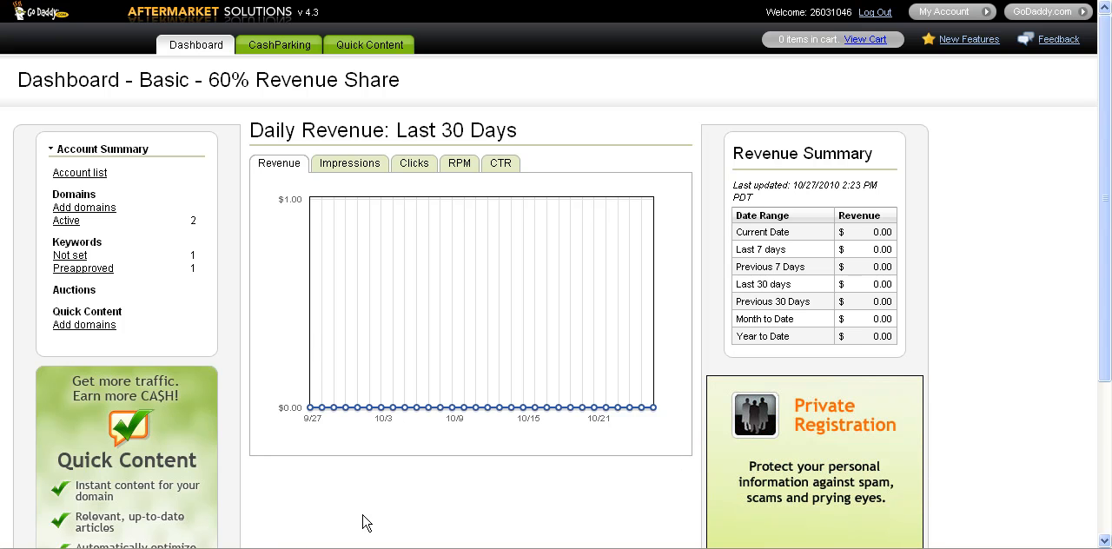
pyautogui.moveTo(317, 459)
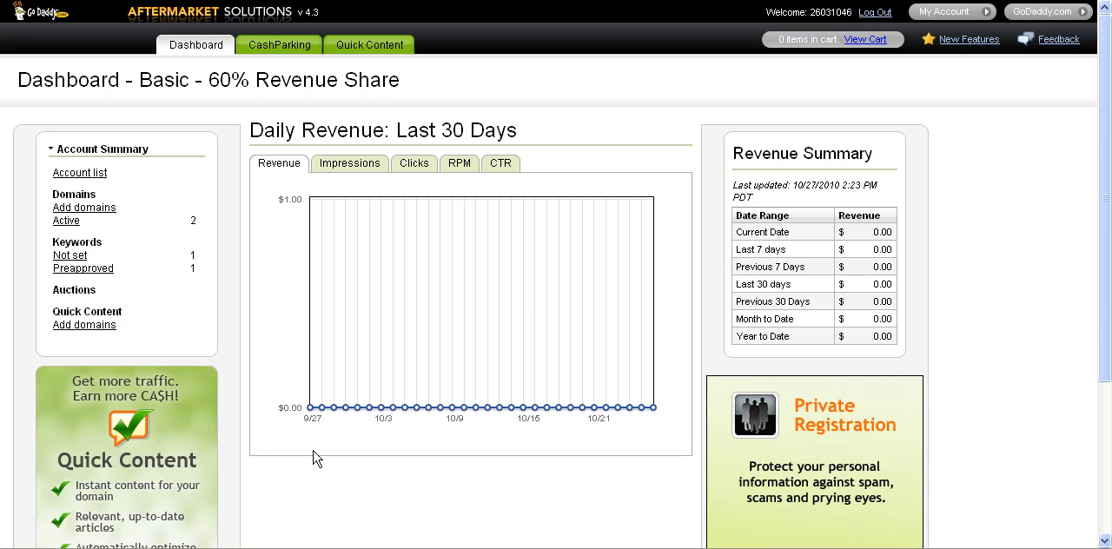
pyautogui.moveTo(228, 303)
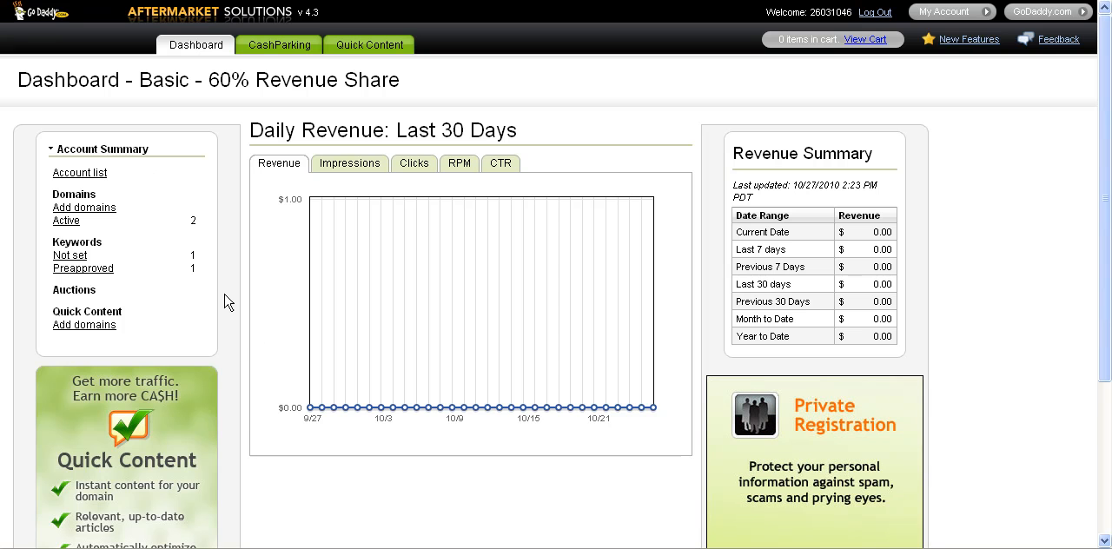
pyautogui.moveTo(33, 280)
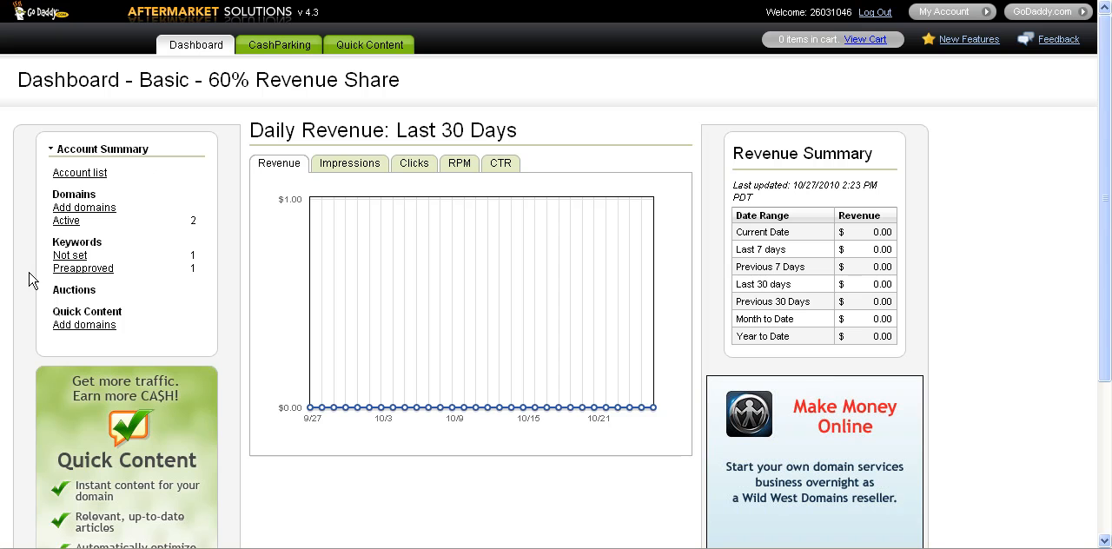
pyautogui.moveTo(49, 271)
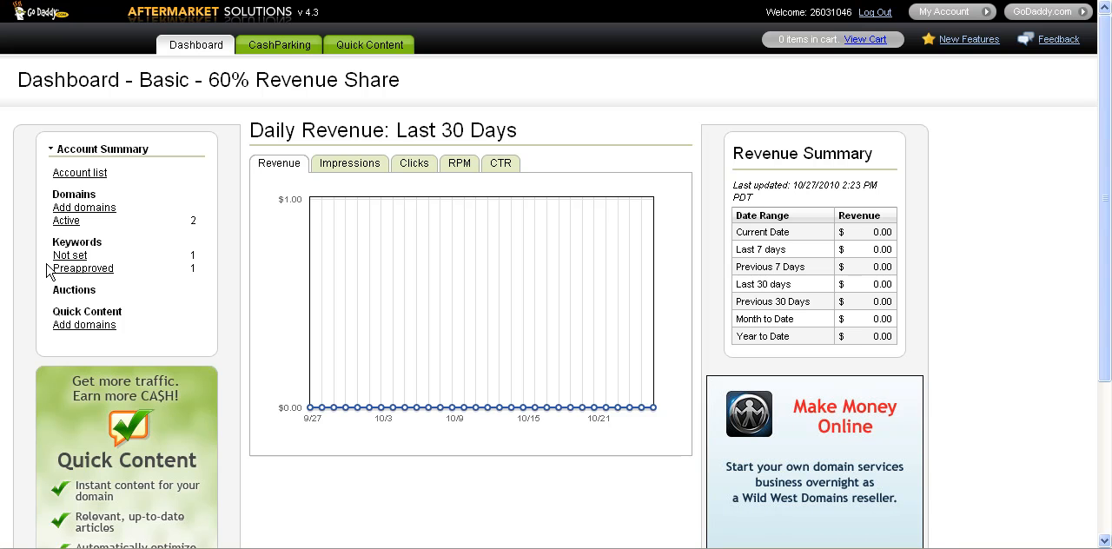
pyautogui.moveTo(98, 310)
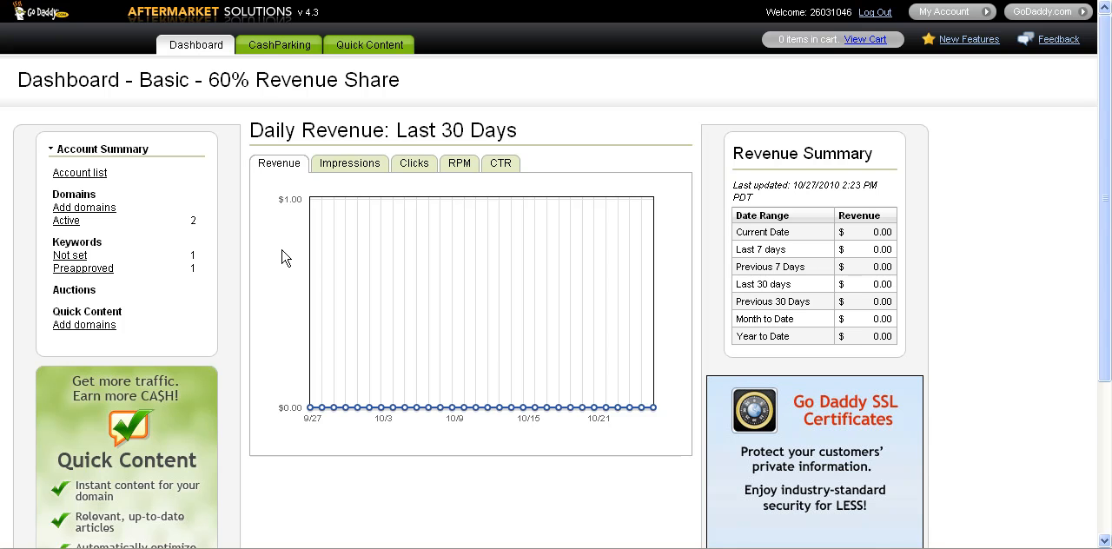
pyautogui.moveTo(71, 263)
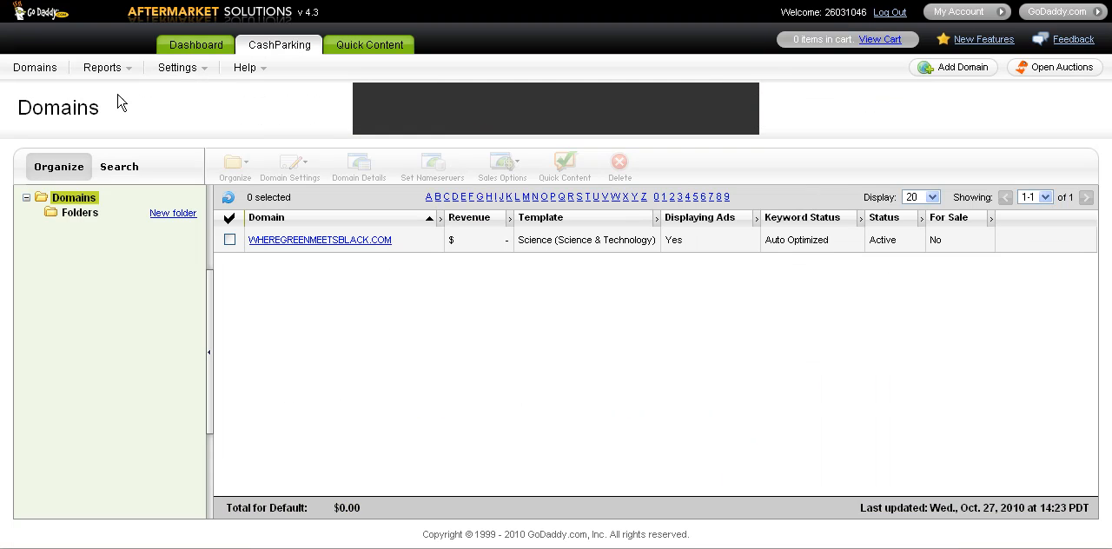
pyautogui.moveTo(354, 338)
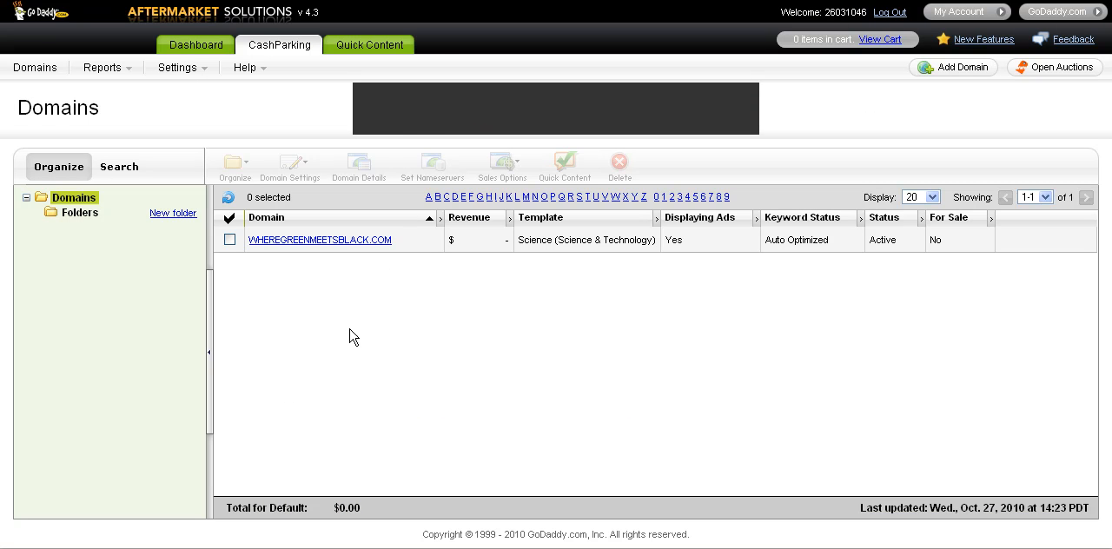
pyautogui.moveTo(584, 358)
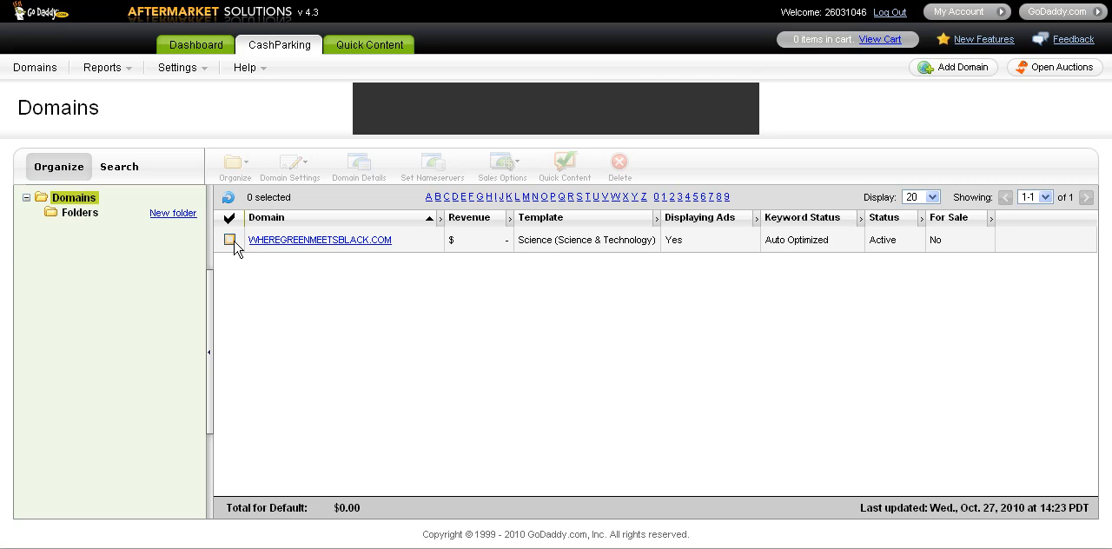
# Step: Select WHEREGREENMEETSBLACK.COM and bring up its Domain Settings choices
pyautogui.click(229, 240)
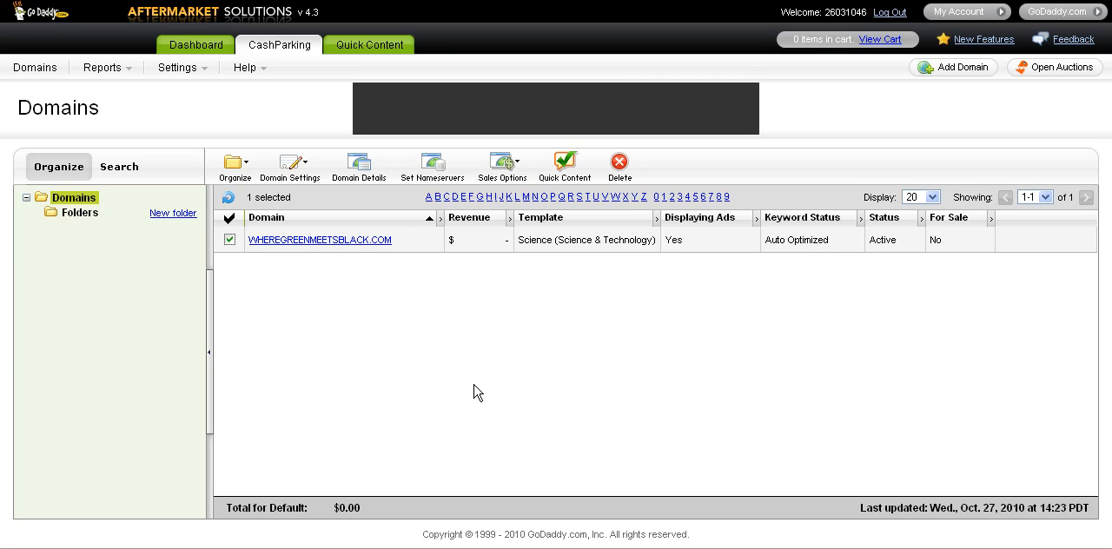
pyautogui.click(290, 161)
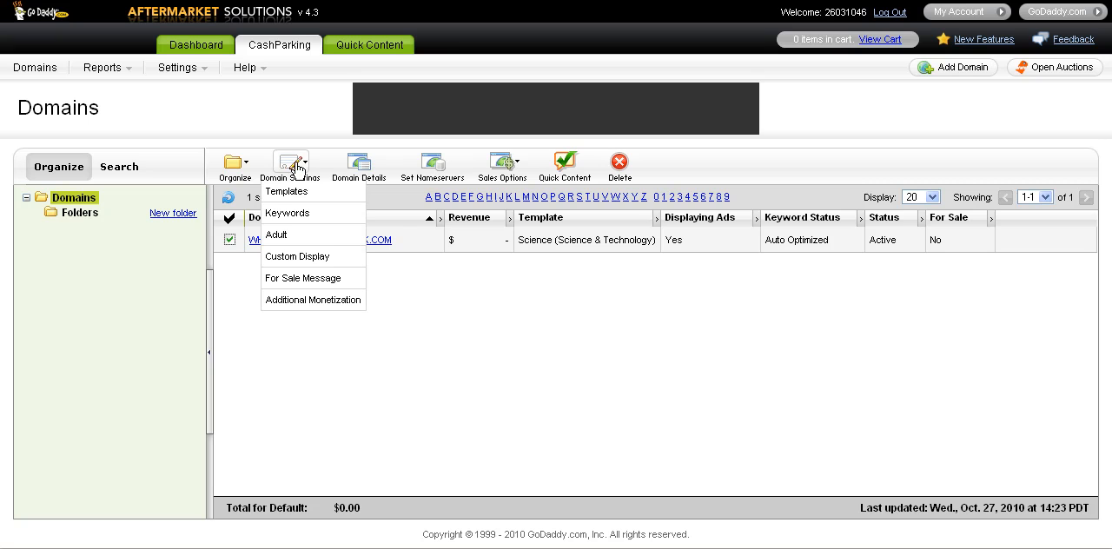
pyautogui.moveTo(292, 160)
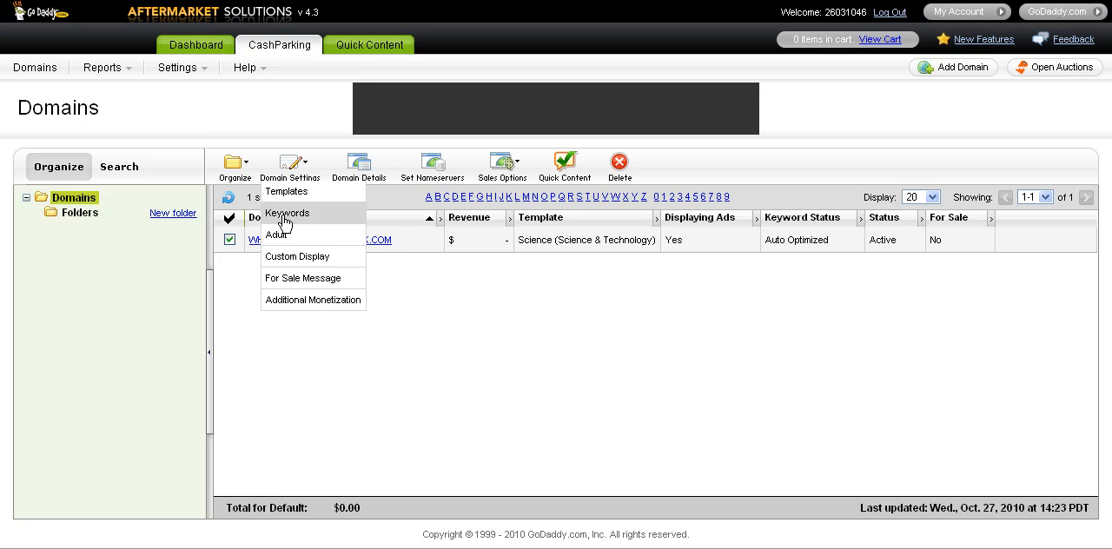
# Step: In the domain's Keywords settings, switch from optimized keywords to custom keyword editing
pyautogui.click(285, 212)
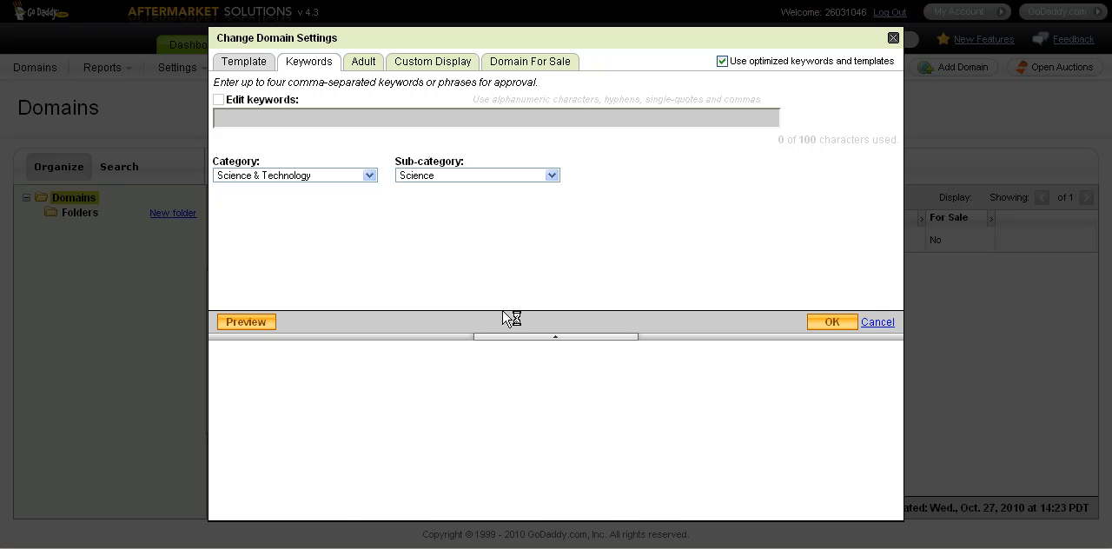
pyautogui.click(246, 321)
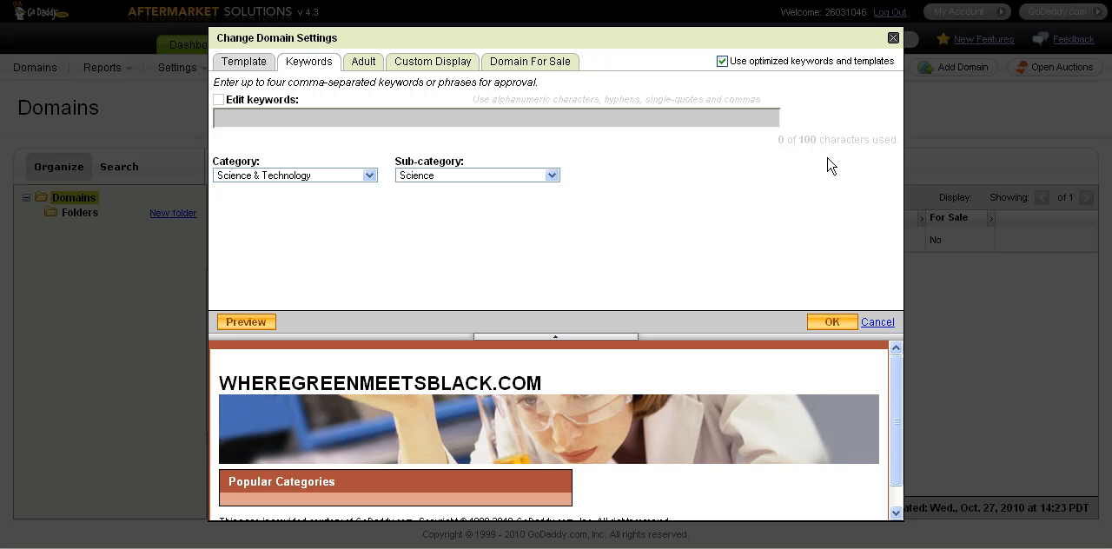
pyautogui.moveTo(733, 70)
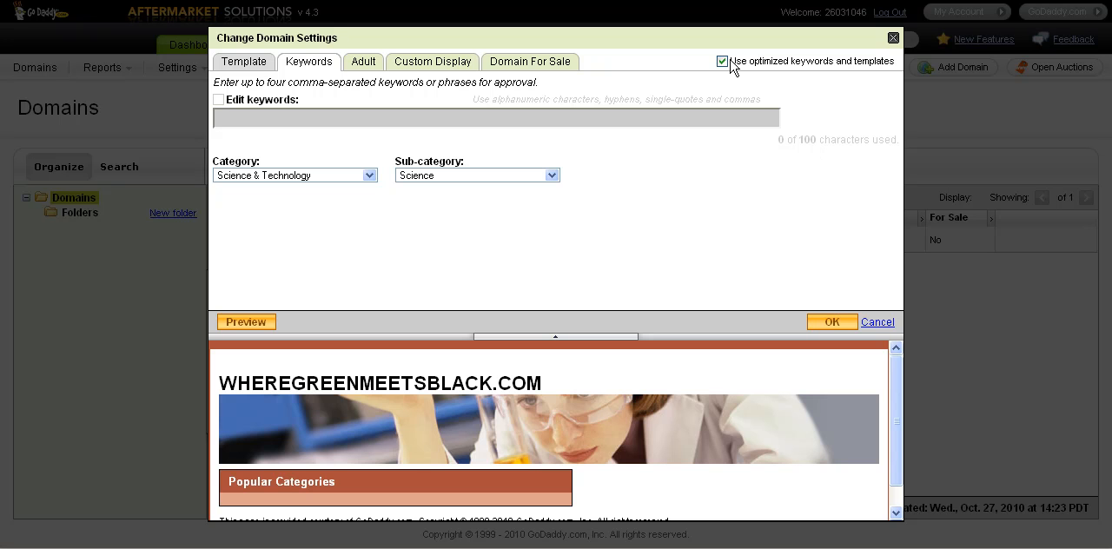
pyautogui.click(723, 61)
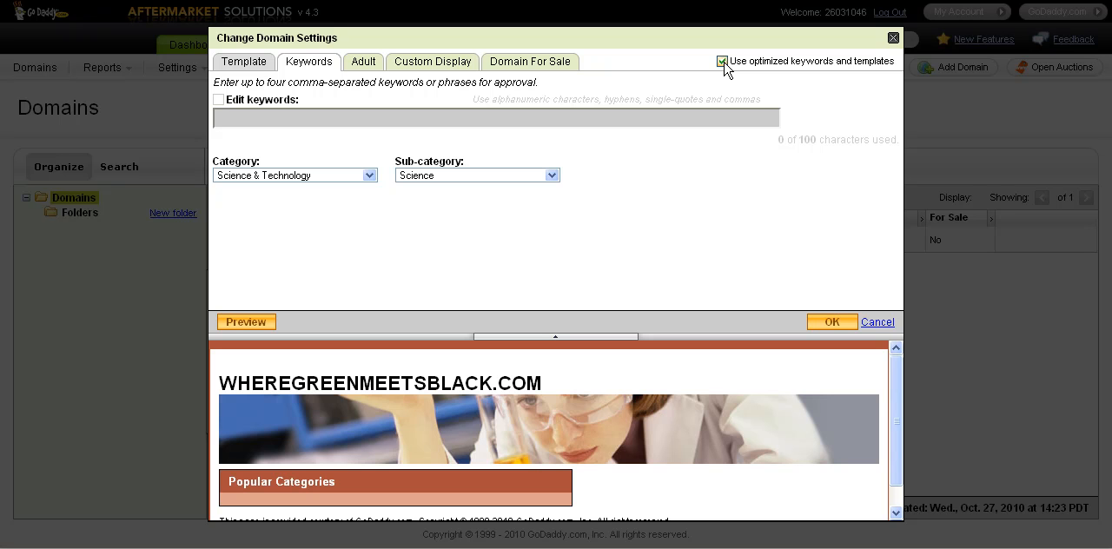
pyautogui.click(723, 60)
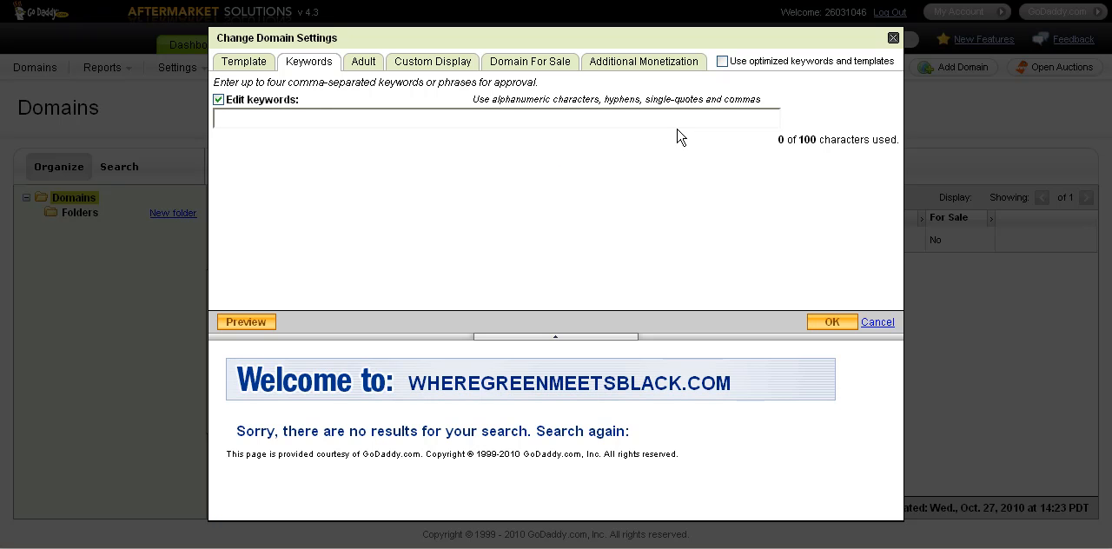
pyautogui.moveTo(751, 73)
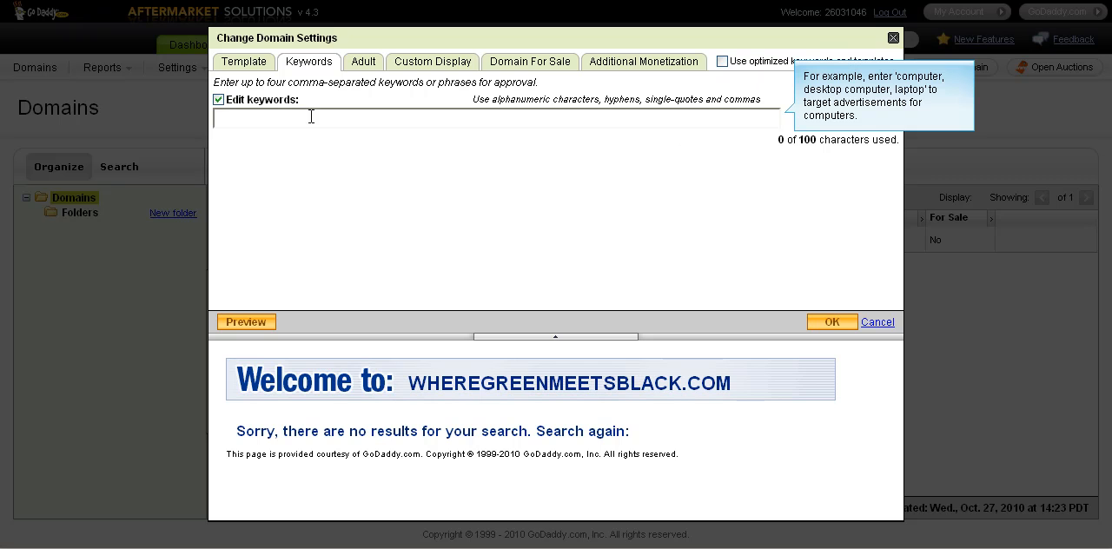
pyautogui.moveTo(446, 116)
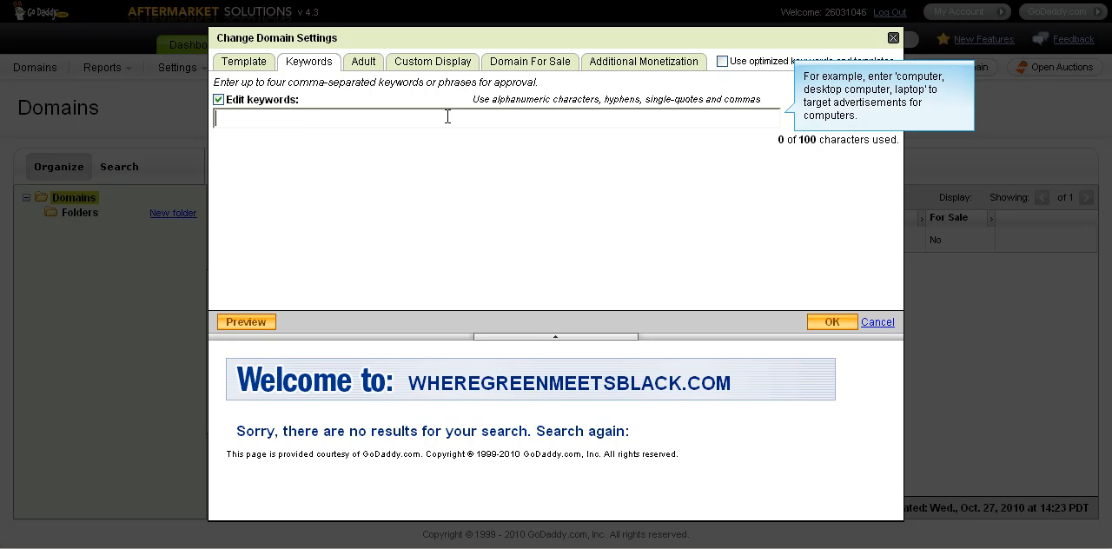
pyautogui.moveTo(437, 117)
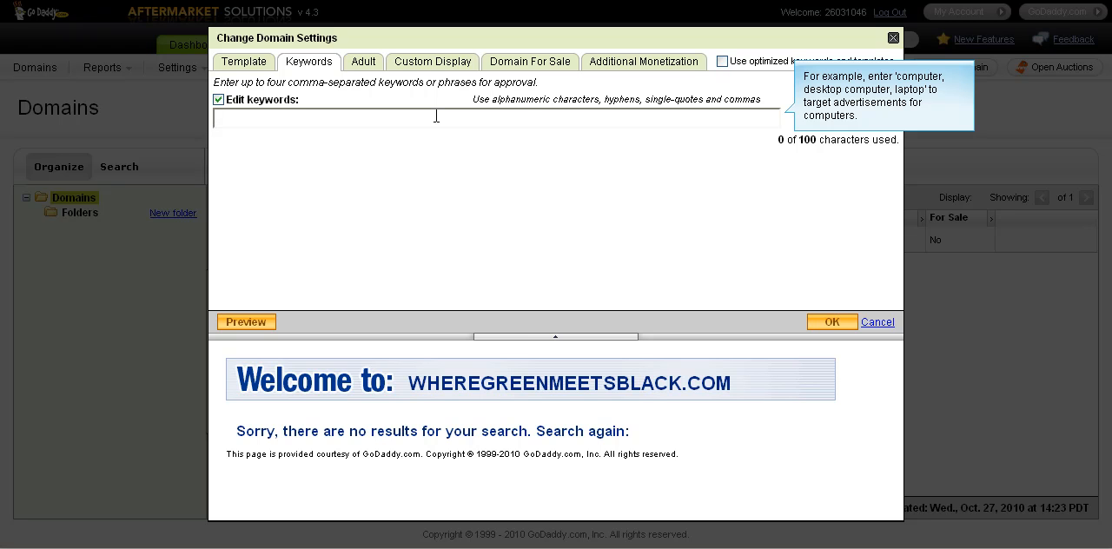
# Step: Enter 'green jobs, green movement, energy efficiency, environmental justice' and confirm the keyword settings
pyautogui.write('green jobs, green movement, energy efficiency, environmental justice')
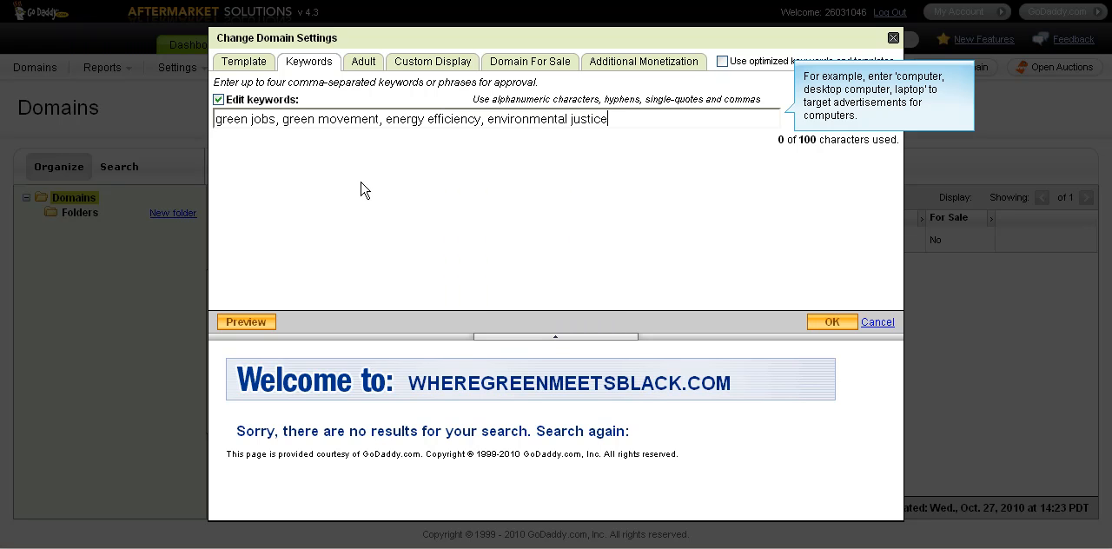
pyautogui.moveTo(368, 159)
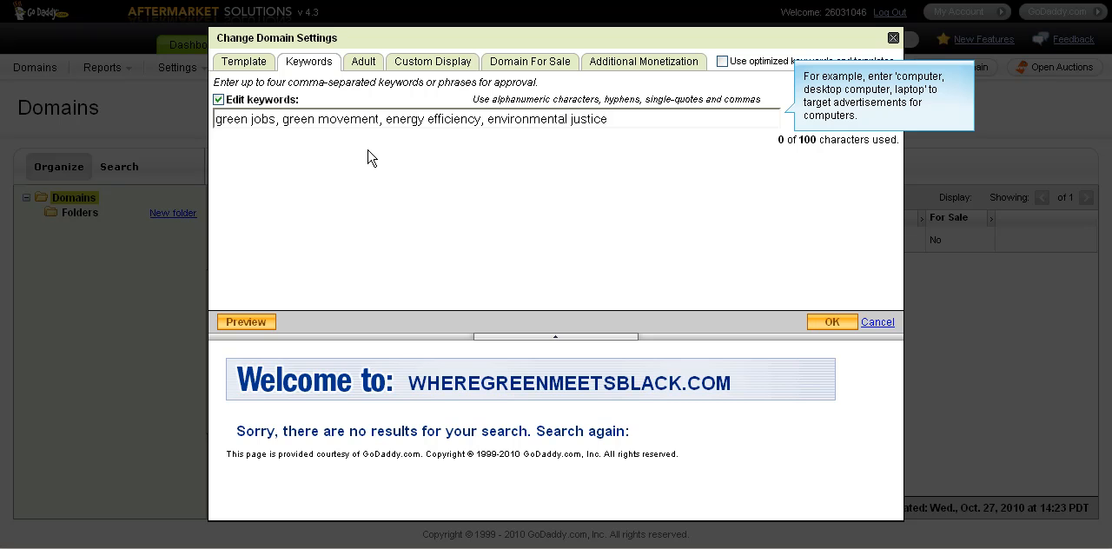
pyautogui.click(609, 118)
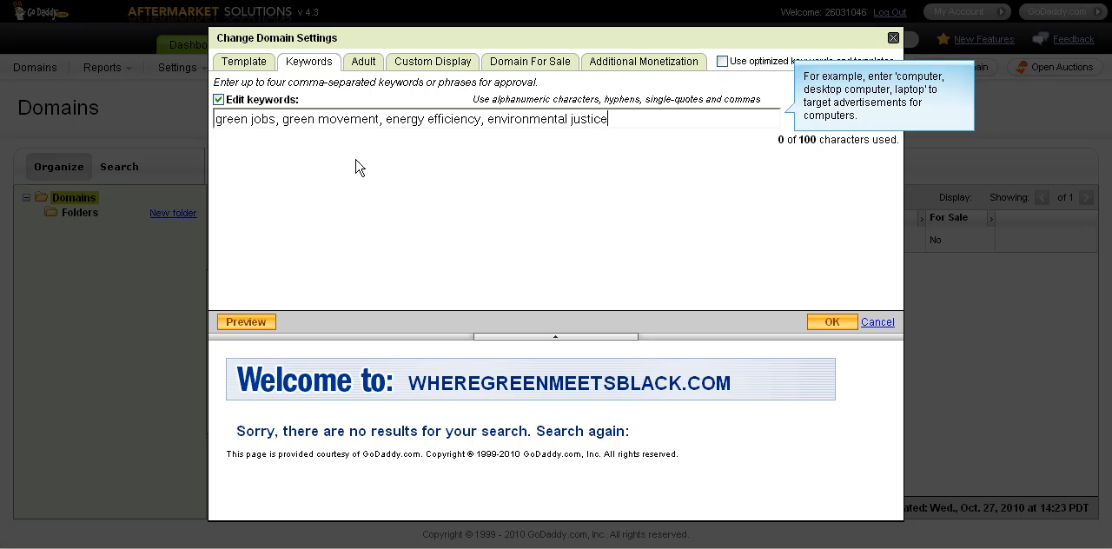
pyautogui.moveTo(639, 143)
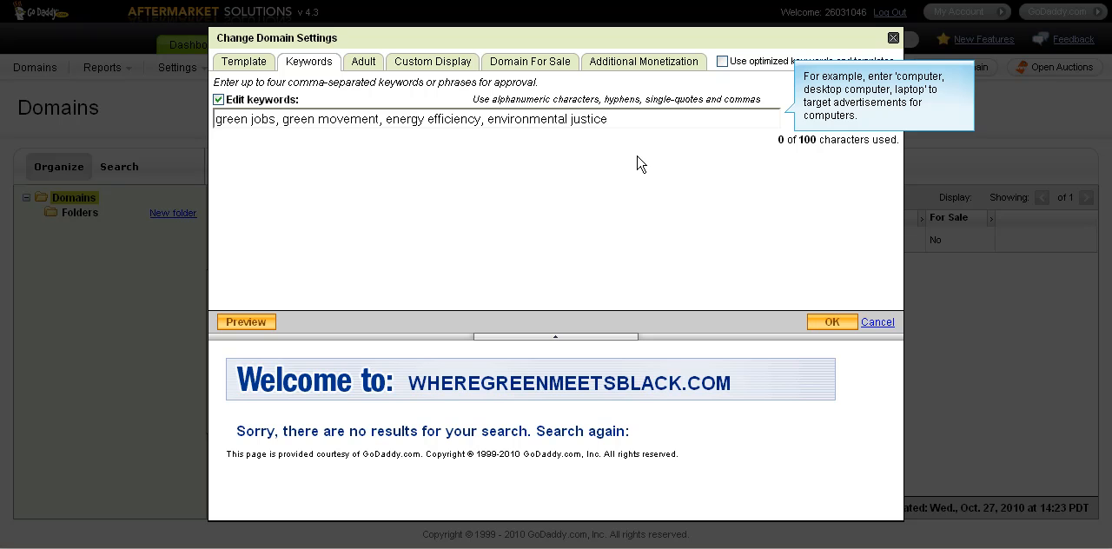
pyautogui.moveTo(333, 157)
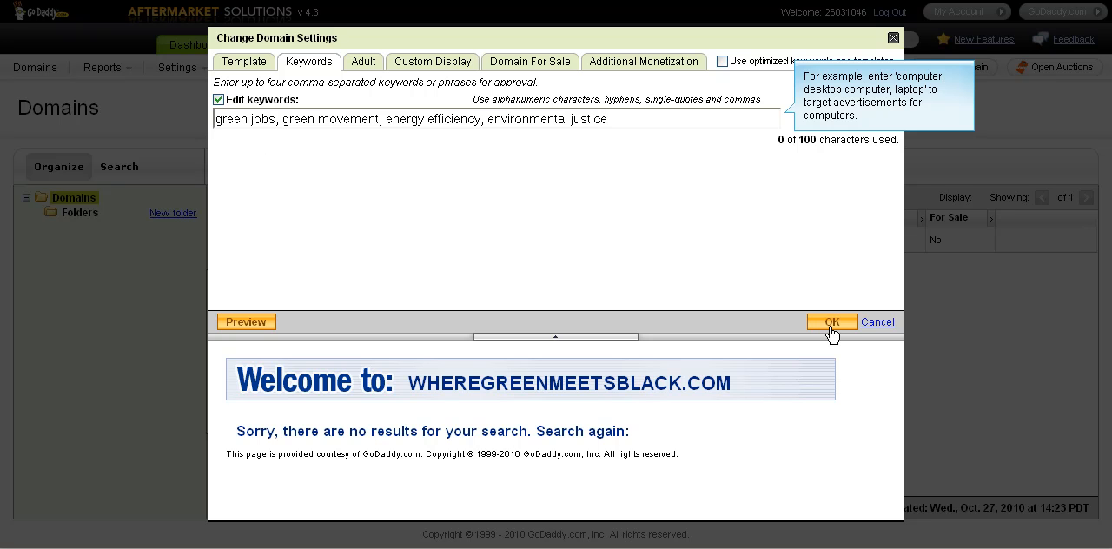
pyautogui.click(830, 322)
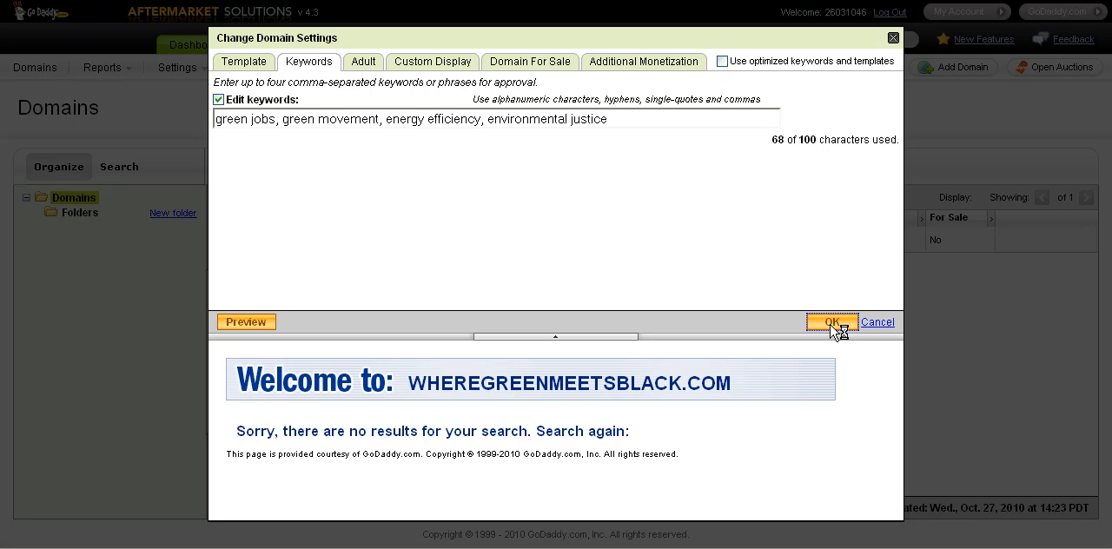
# Step: Save the custom keywords in Change Domain Settings and return to the YouTube tutorial
pyautogui.click(831, 323)
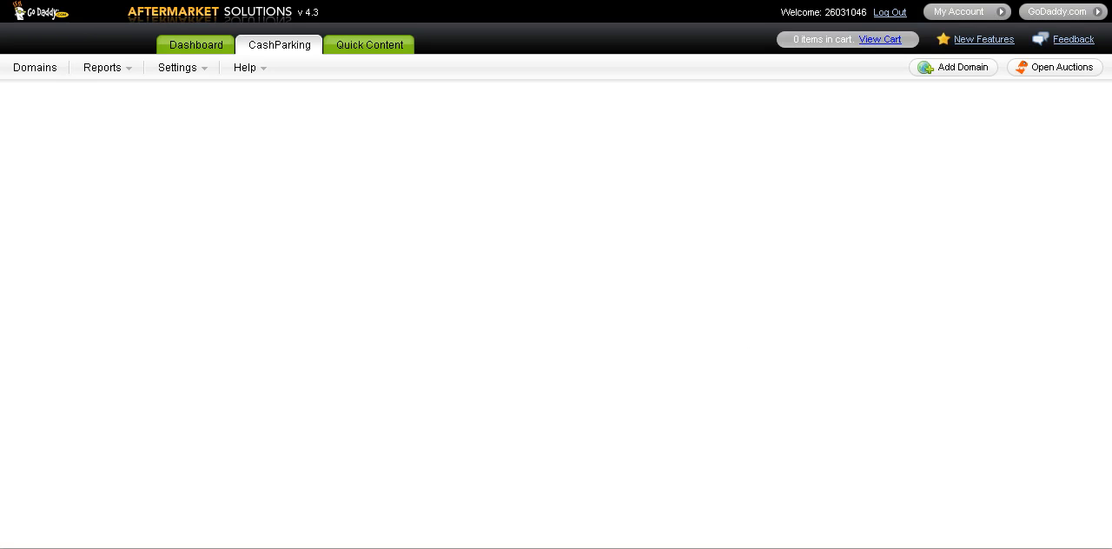
pyautogui.click(35, 66)
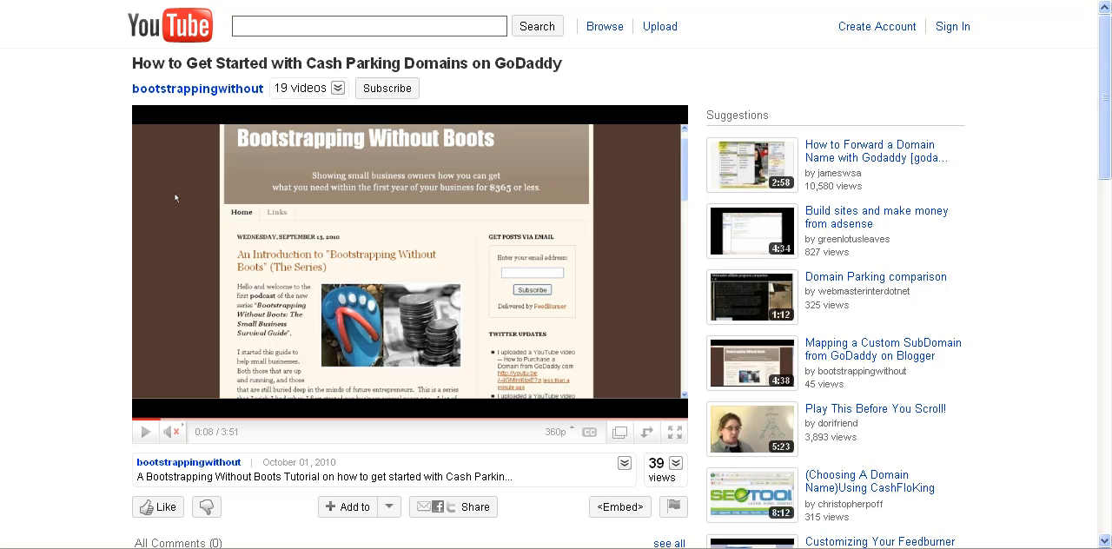
pyautogui.moveTo(45, 473)
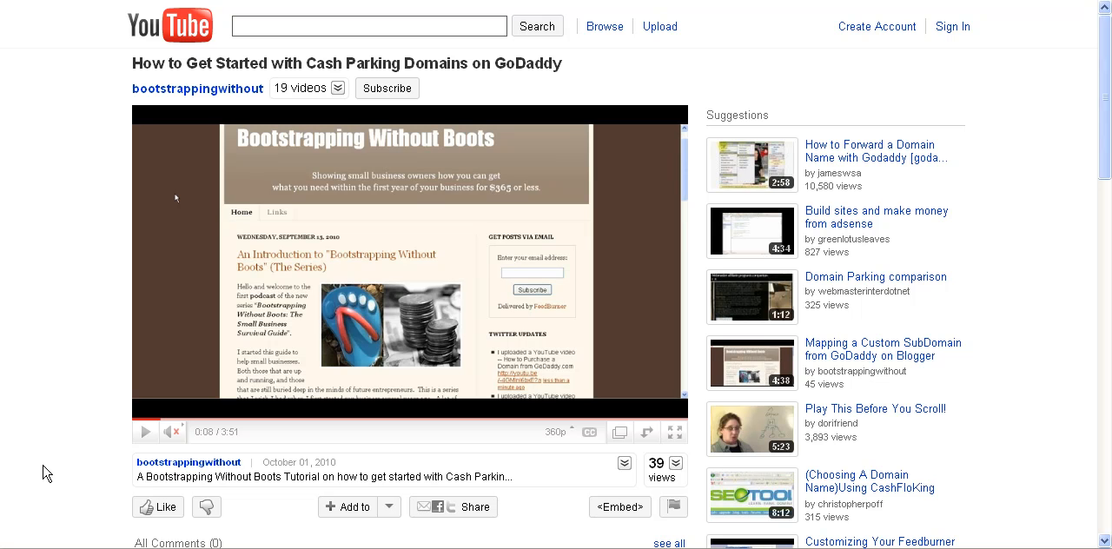